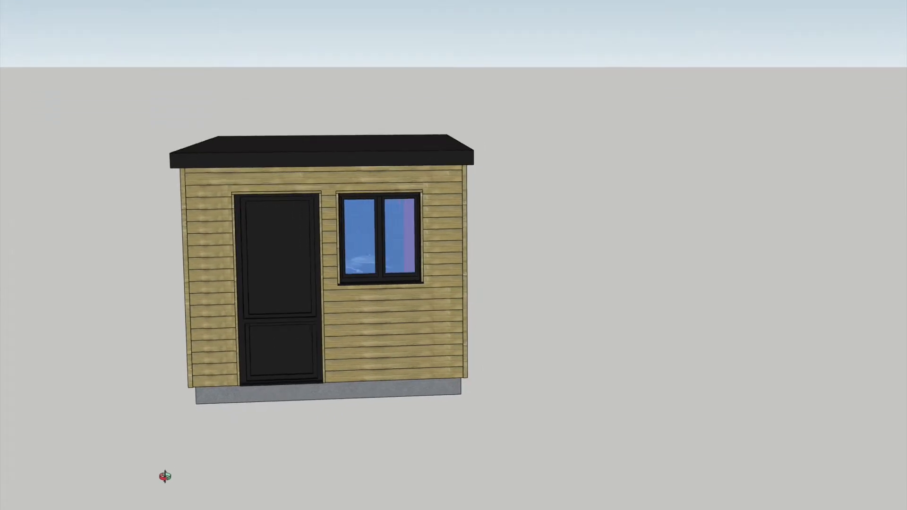
# Reach the Outbuildings mini-guide via Home improvement projects guidance
pyautogui.scroll(3)
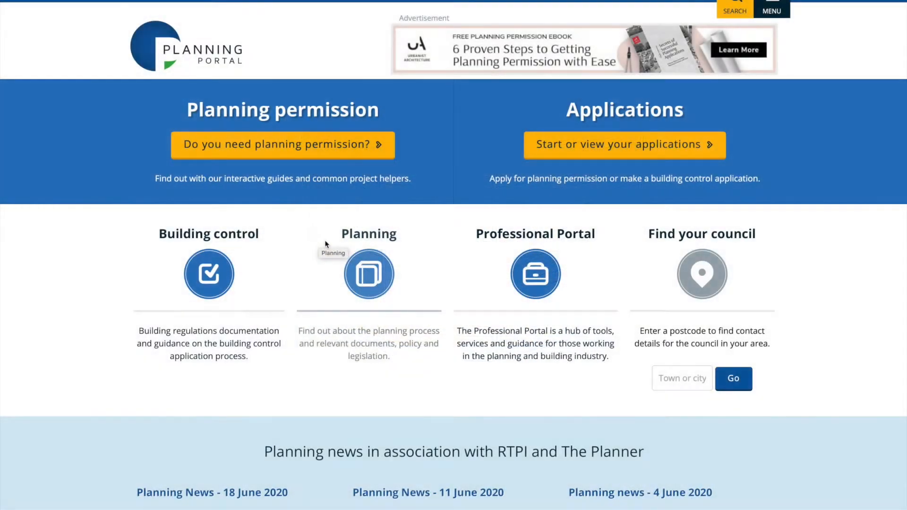
pyautogui.moveTo(299, 150)
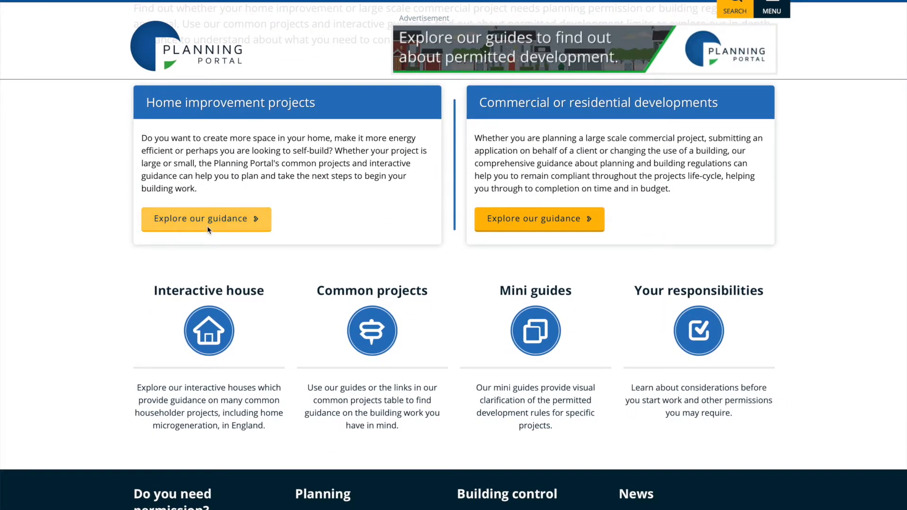
pyautogui.click(206, 218)
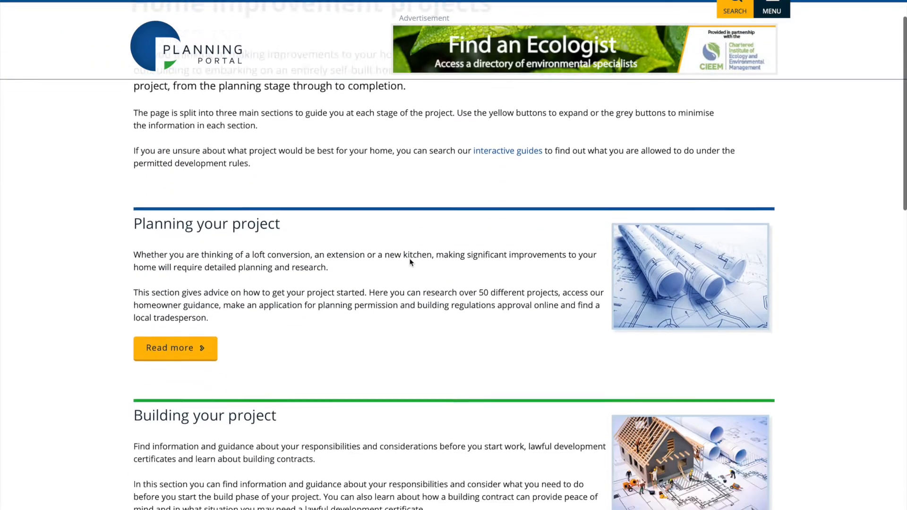
pyautogui.click(507, 151)
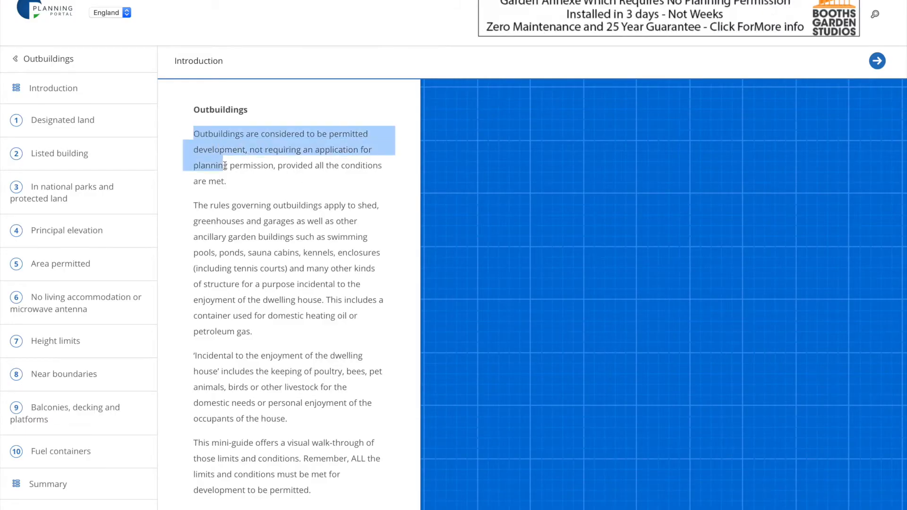
# Highlight the no-application sentence, then step through Listed building, National parks and Area permitted conditions
pyautogui.moveTo(226, 165); pyautogui.dragTo(226, 181)
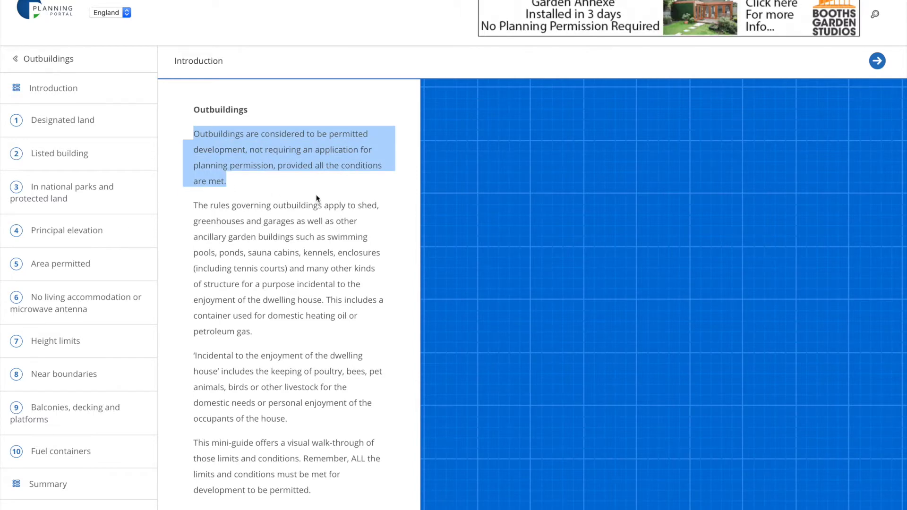
pyautogui.moveTo(309, 246)
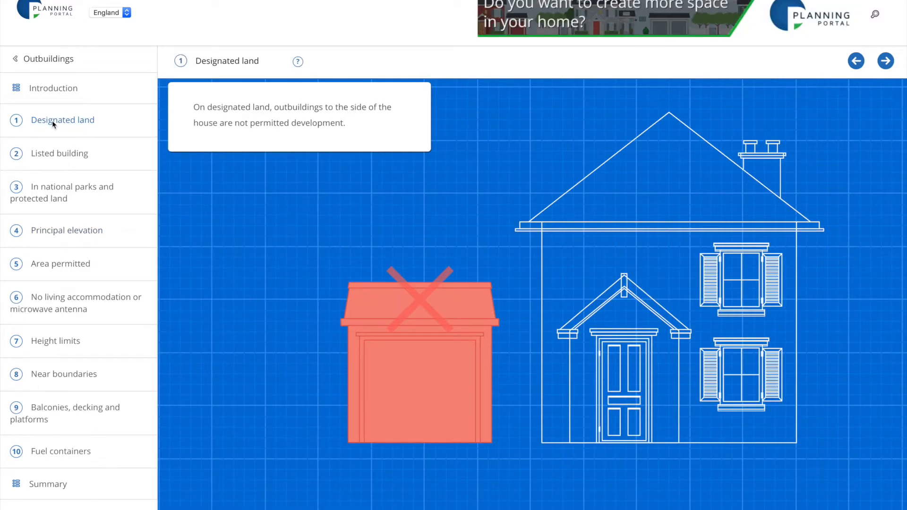
pyautogui.moveTo(58, 164)
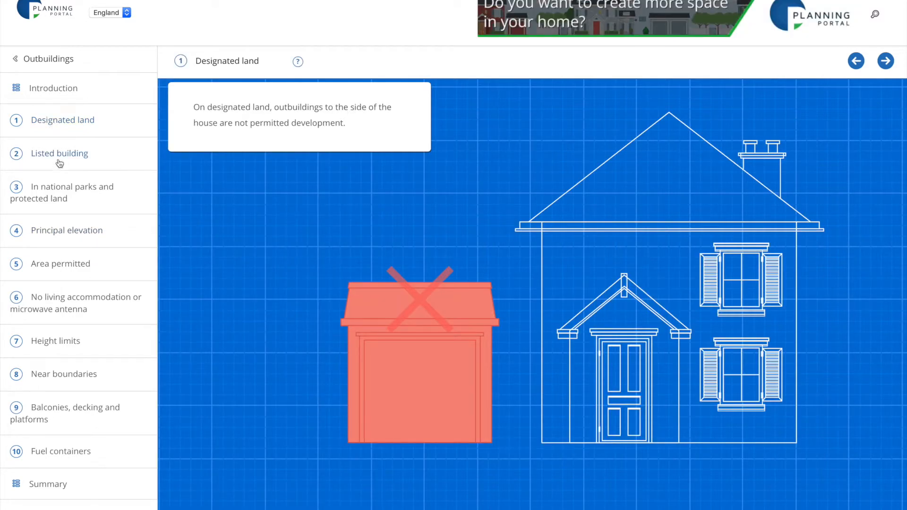
pyautogui.click(884, 61)
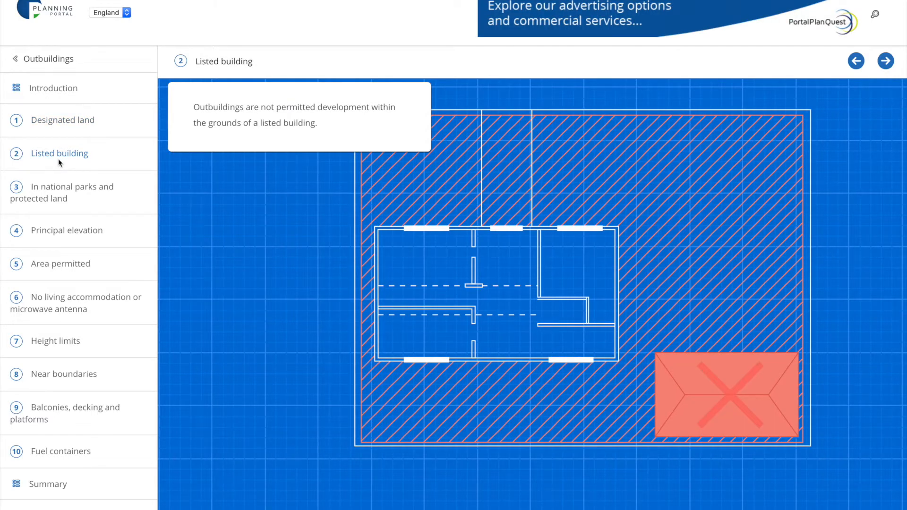
pyautogui.click(884, 60)
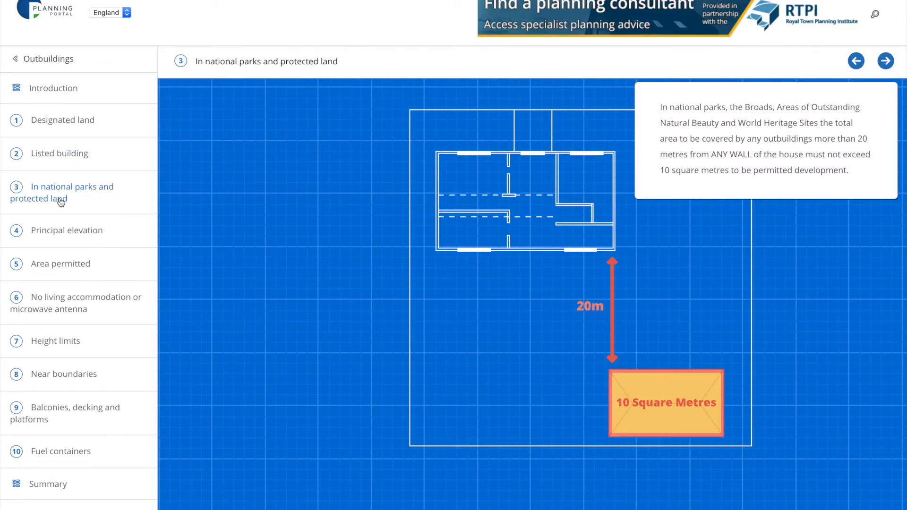
pyautogui.moveTo(60, 235)
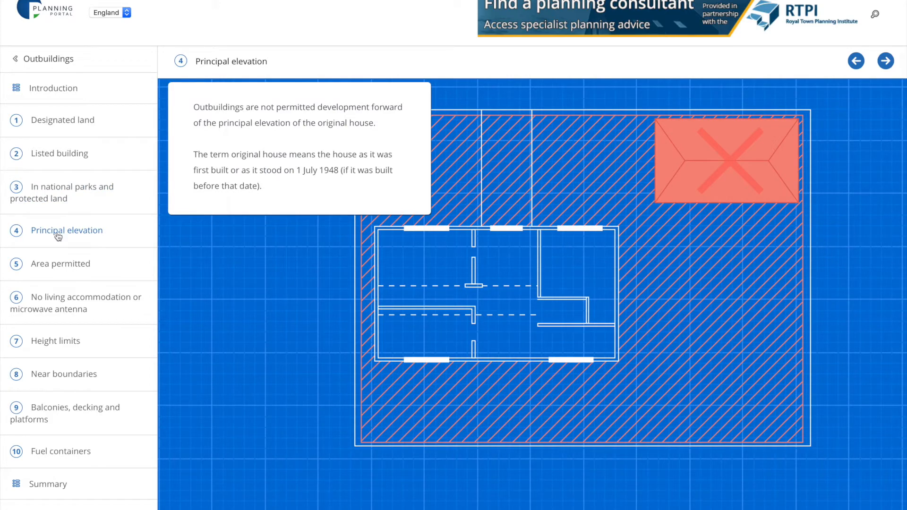
pyautogui.moveTo(57, 264)
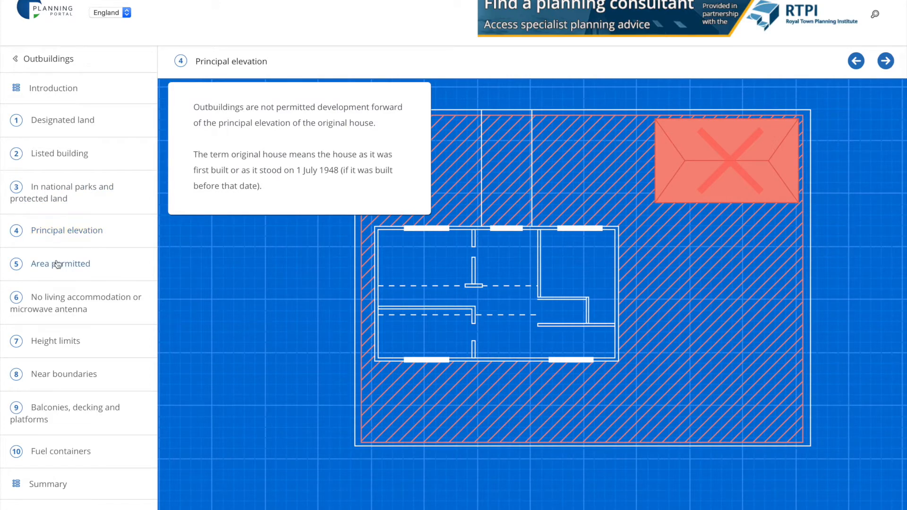
pyautogui.click(885, 60)
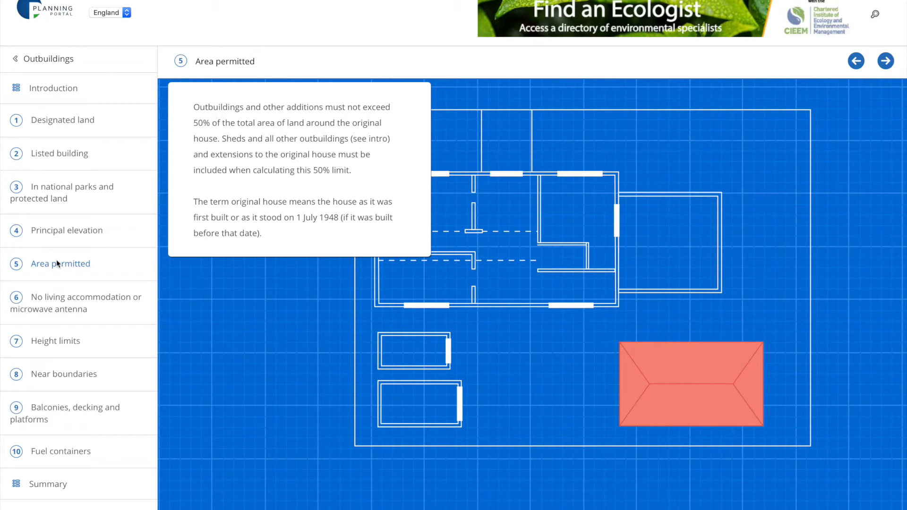
pyautogui.moveTo(56, 287)
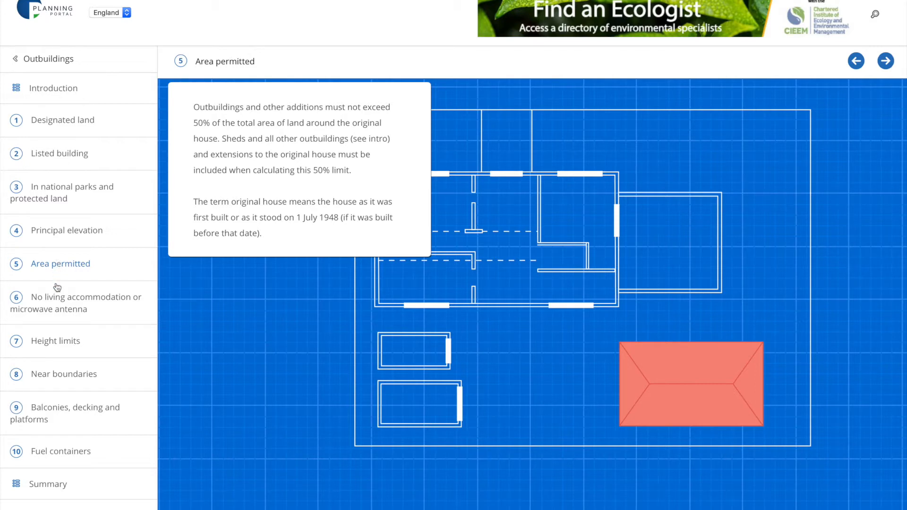
# View the No living accommodation condition, then jump to section ten on Fuel containers
pyautogui.click(885, 61)
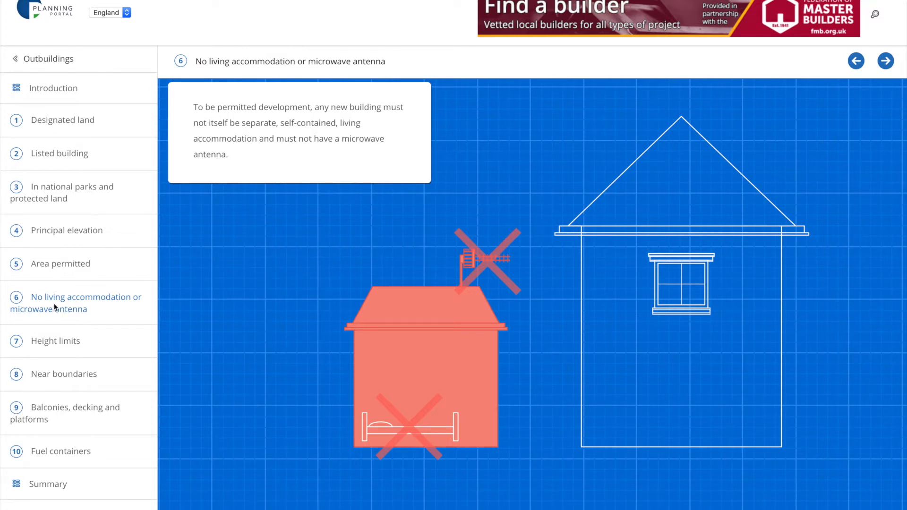
pyautogui.moveTo(55, 349)
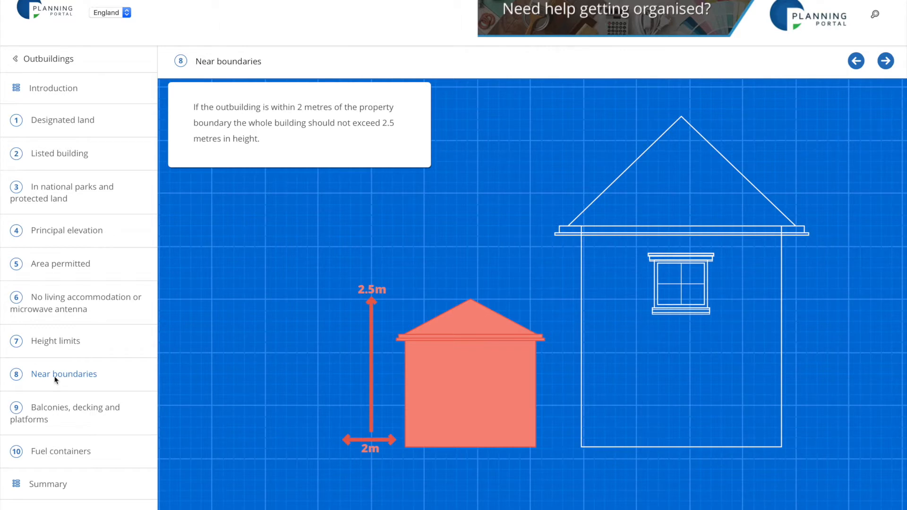
pyautogui.moveTo(63, 412)
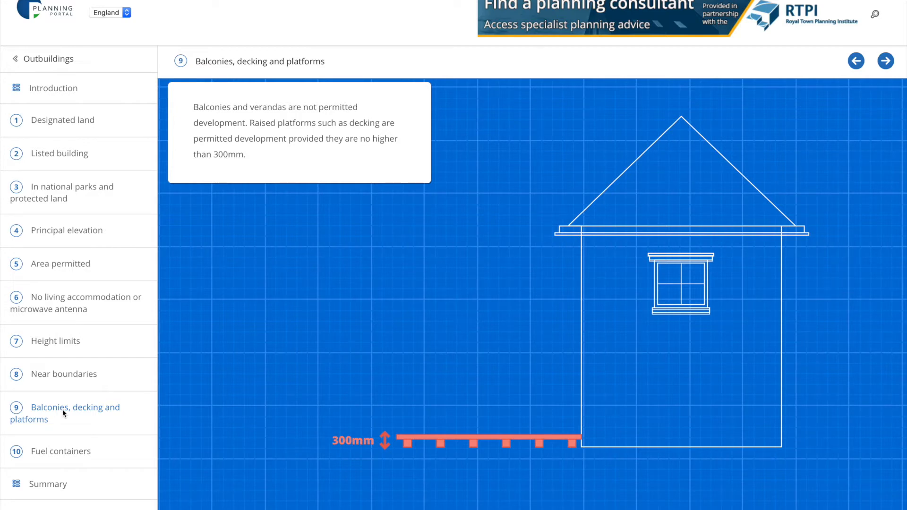
pyautogui.click(60, 451)
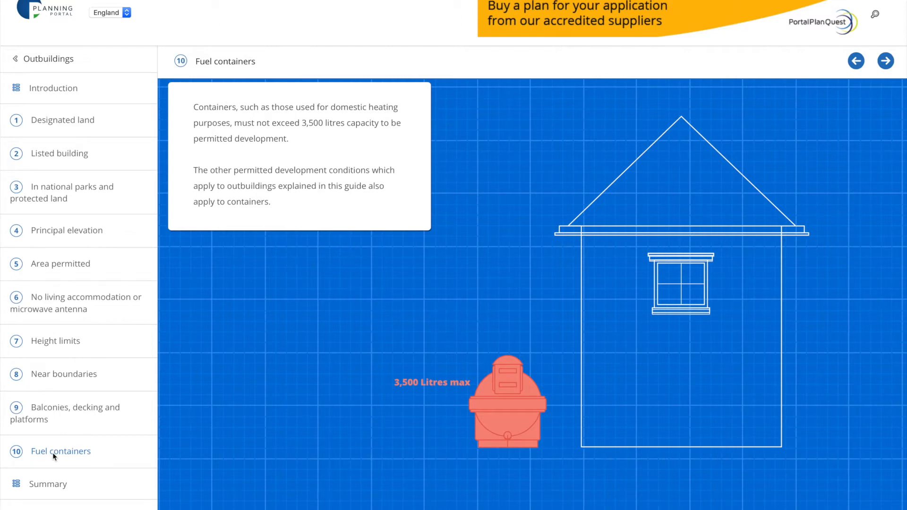
# Show the Summary page and scroll past all ten conditions to the Building Regulations note
pyautogui.click(48, 484)
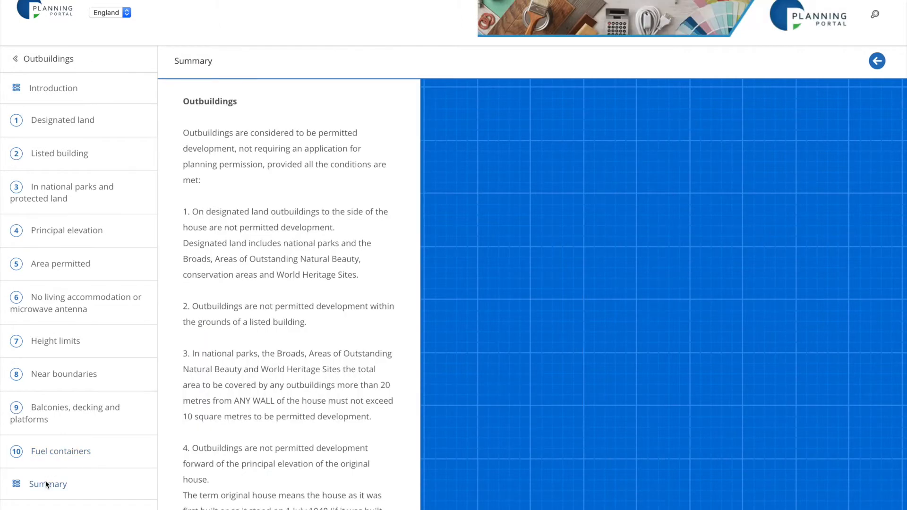
pyautogui.scroll(-3)
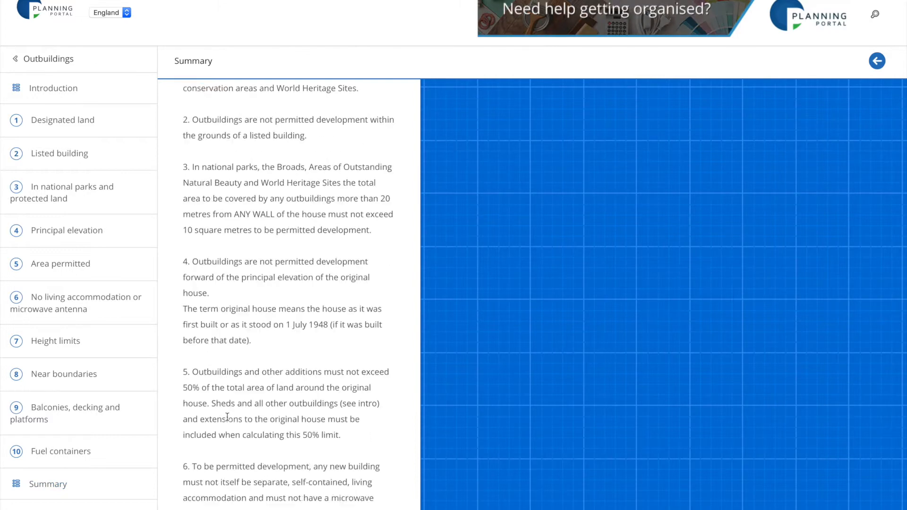
pyautogui.scroll(-3)
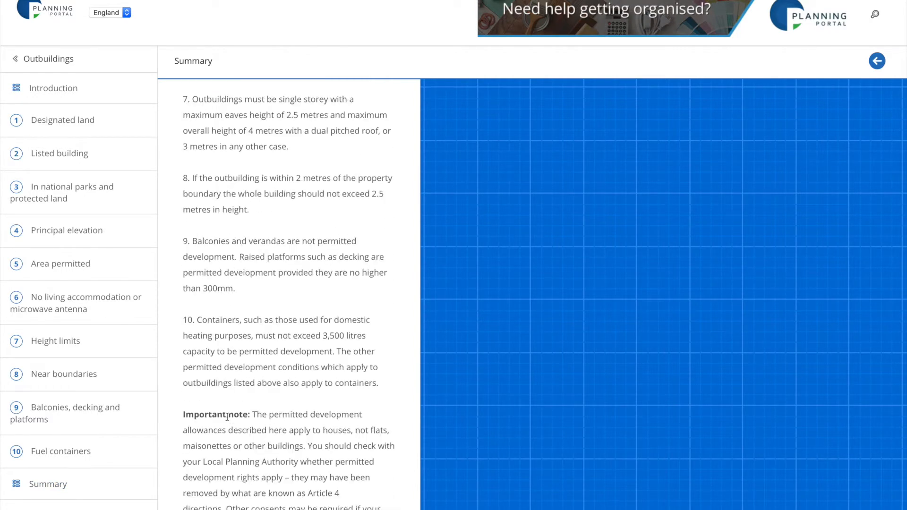
pyautogui.scroll(-3)
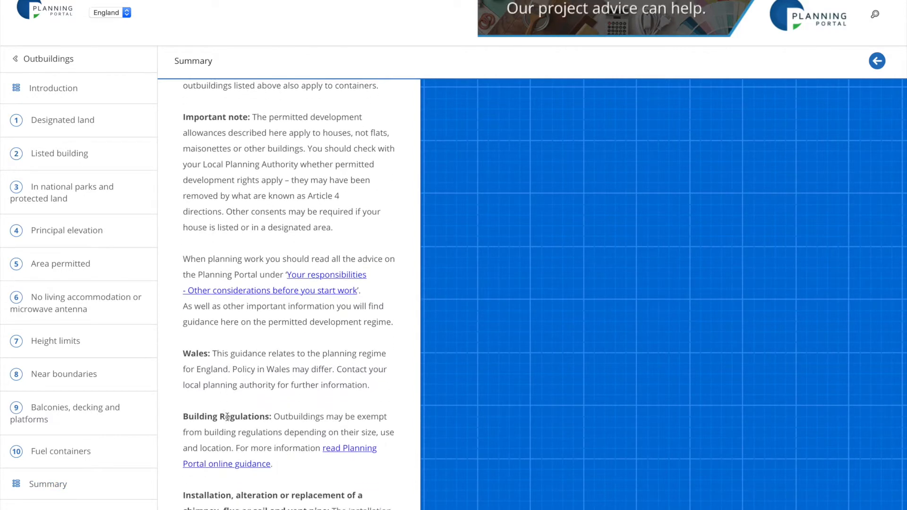
pyautogui.scroll(-3)
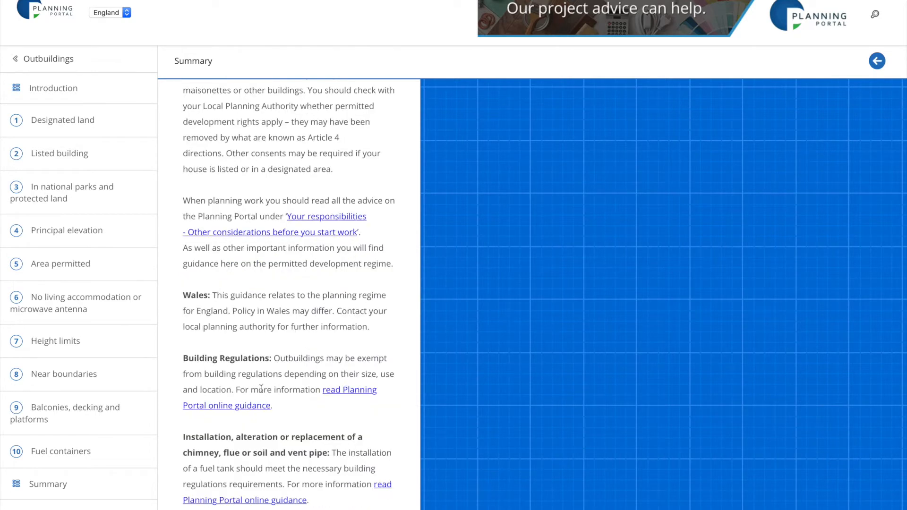
pyautogui.scroll(-3)
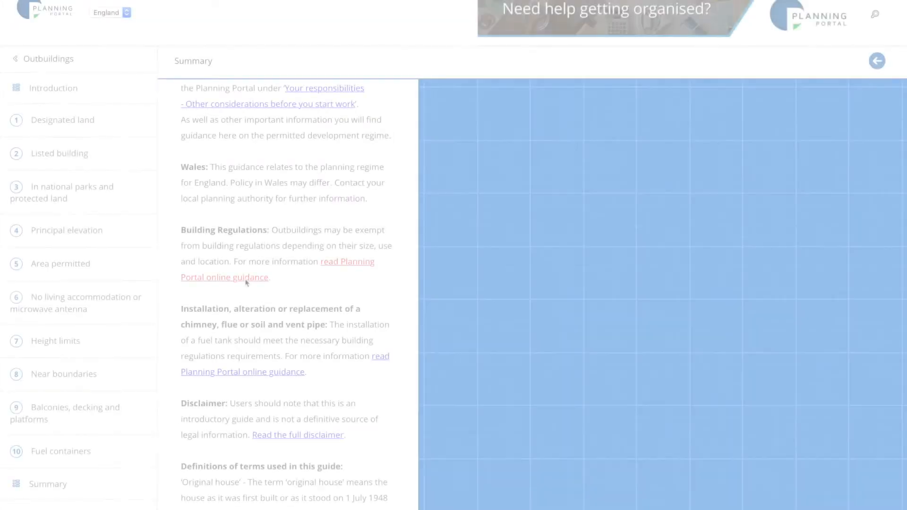
# Follow the online guidance link to the building regulations approval page with floor-area thresholds
pyautogui.click(277, 269)
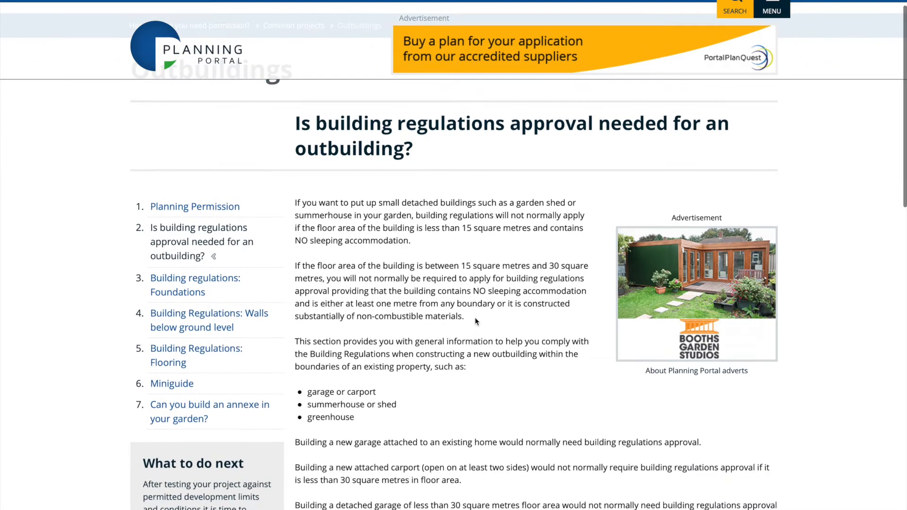
pyautogui.scroll(-3)
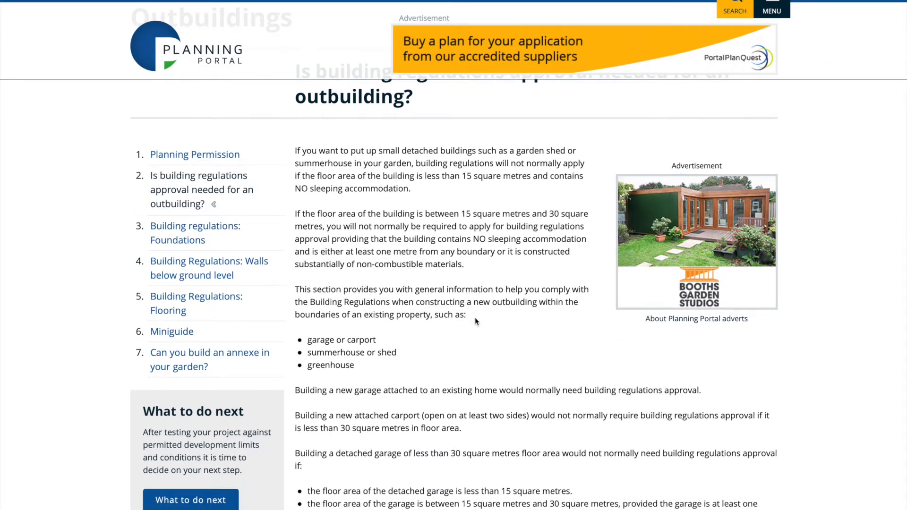
pyautogui.moveTo(294, 212)
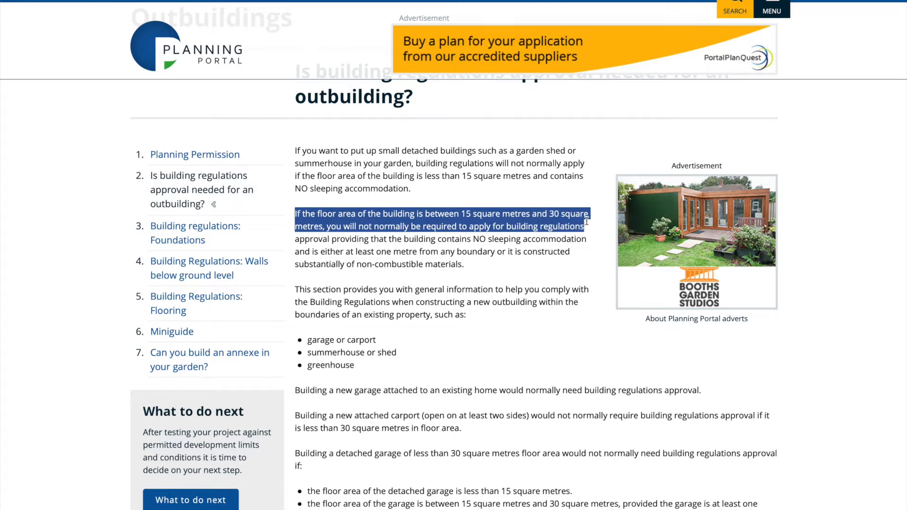
pyautogui.moveTo(550, 284)
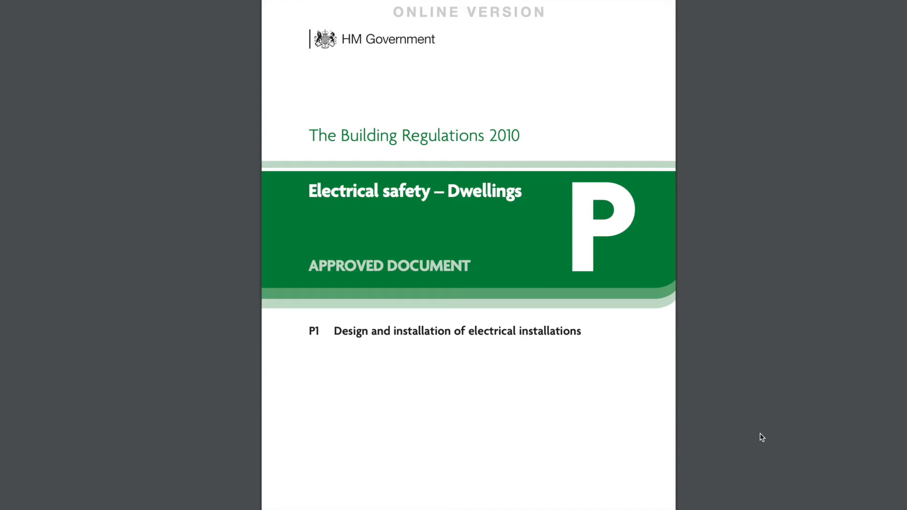
# Scroll Approved Document P from the 2013 changes down to Diagram 1, Scope of Part P
pyautogui.scroll(-3)
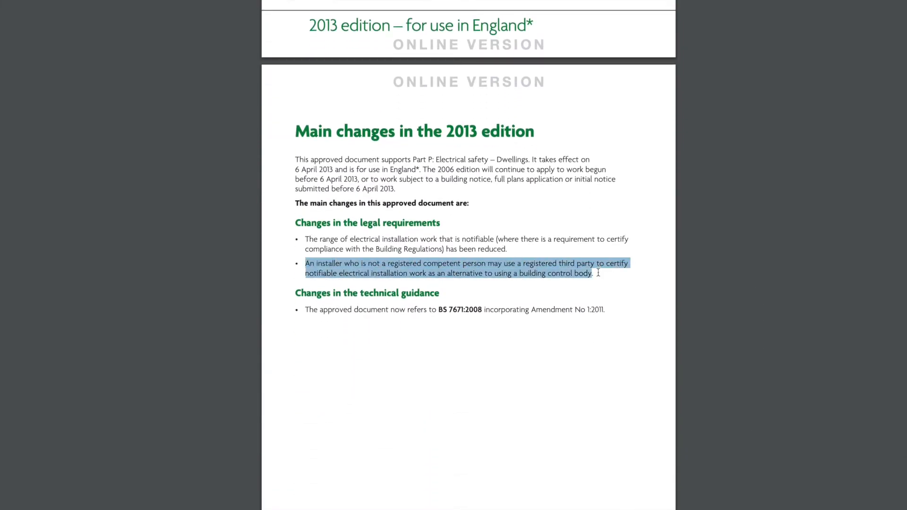
pyautogui.moveTo(802, 323)
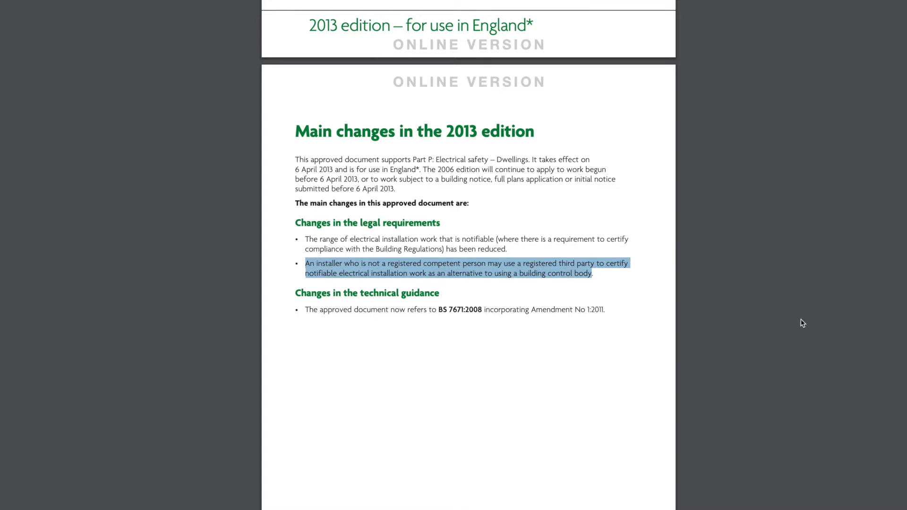
pyautogui.moveTo(707, 319)
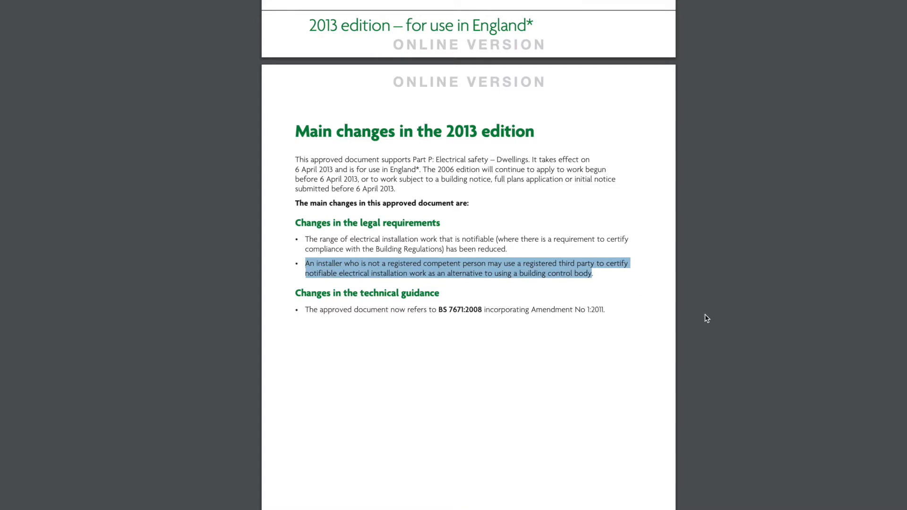
pyautogui.moveTo(701, 319)
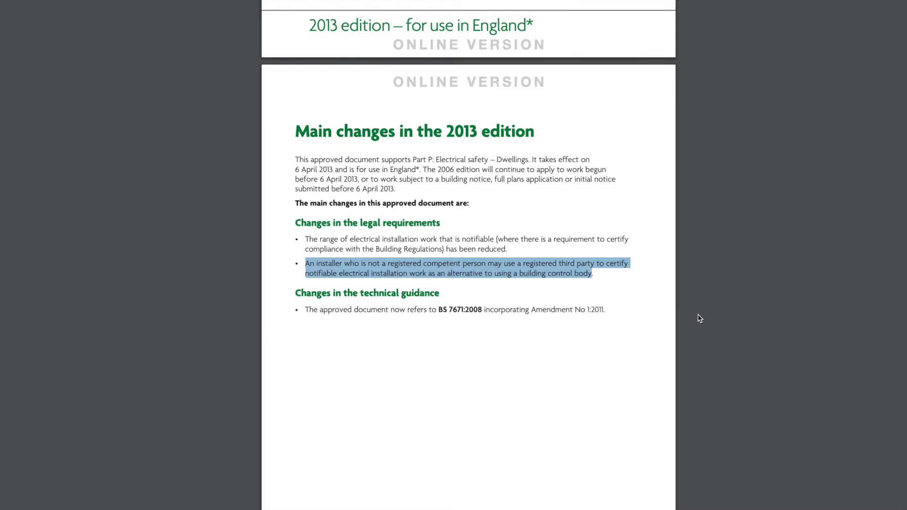
pyautogui.scroll(-3)
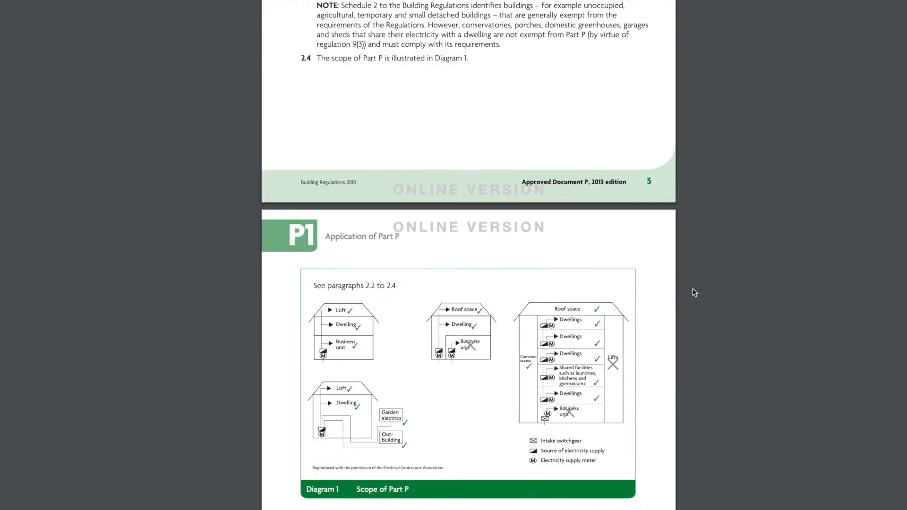
# Scroll to the notifiable work regulation 12(6A) and on to Section 3 on certification
pyautogui.scroll(-3)
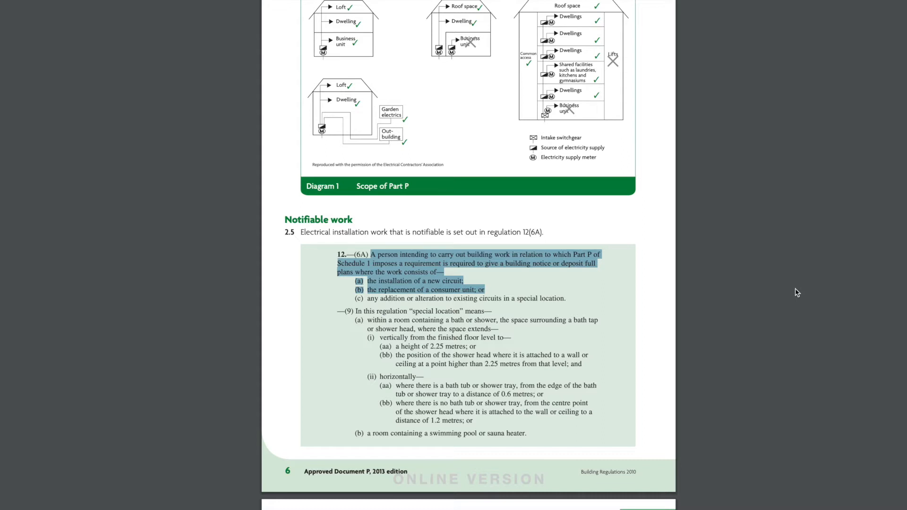
pyautogui.moveTo(738, 310)
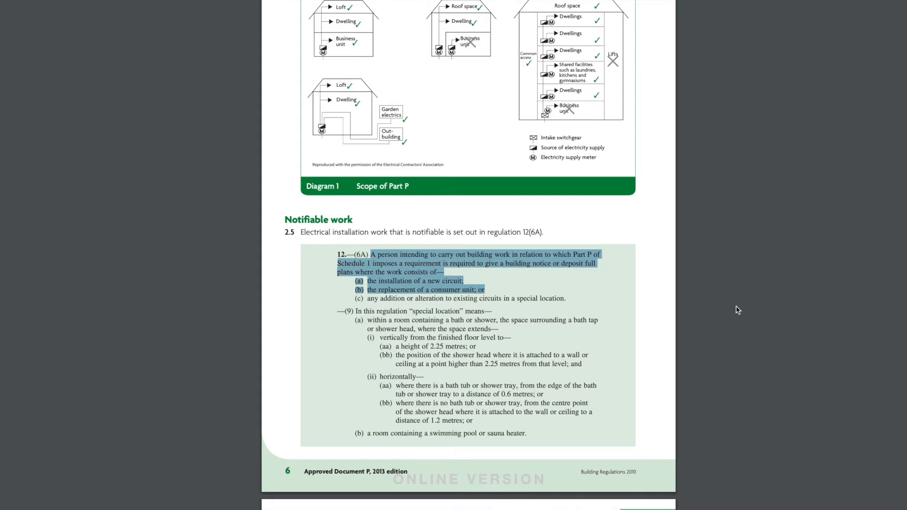
pyautogui.scroll(-3)
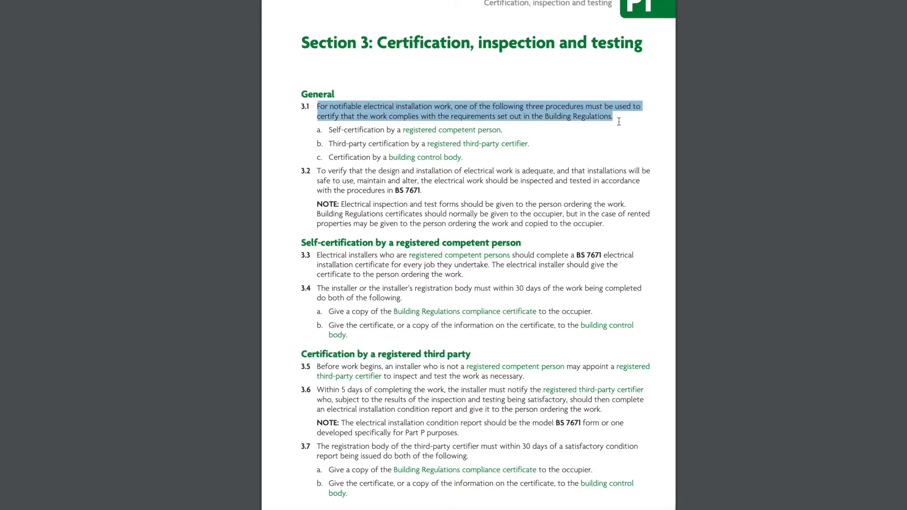
pyautogui.moveTo(603, 127)
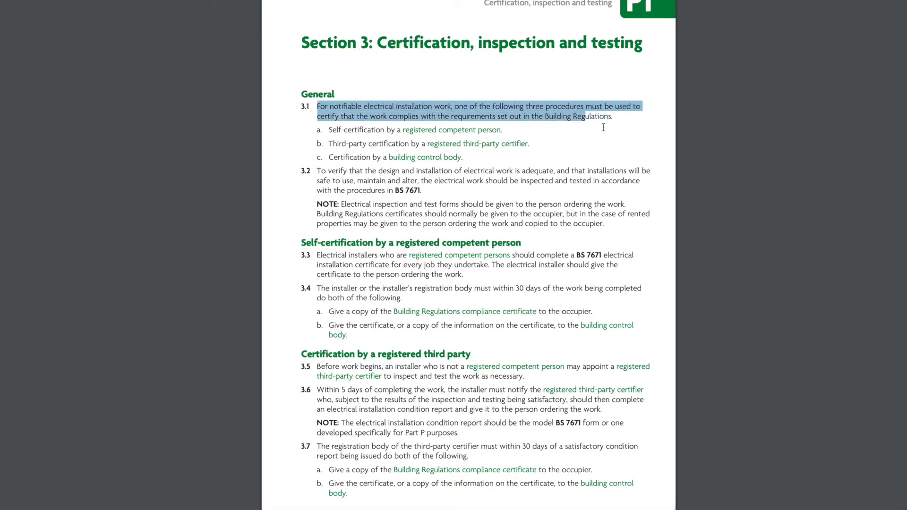
pyautogui.click(562, 125)
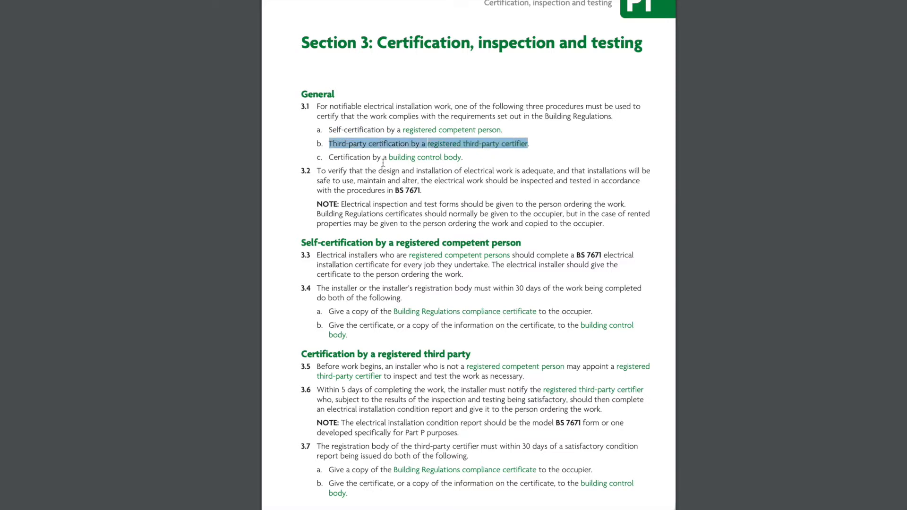
pyautogui.click(657, 235)
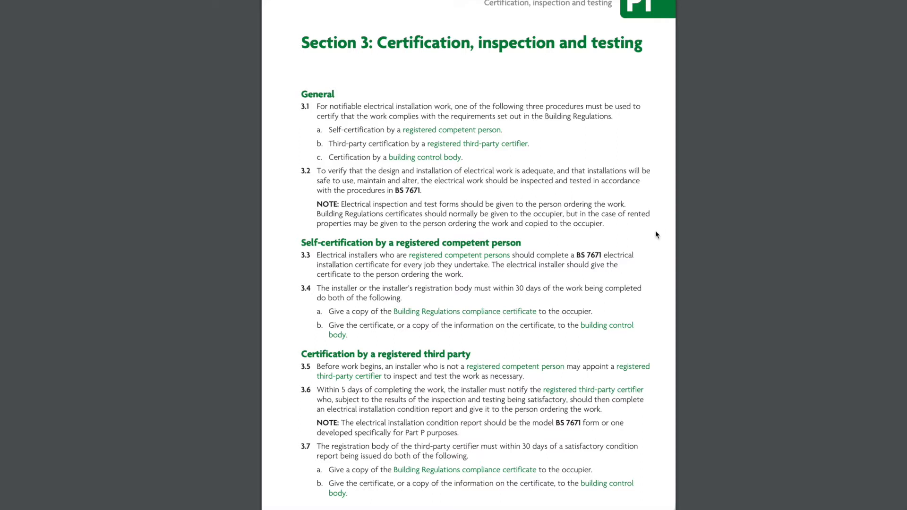
pyautogui.moveTo(674, 287)
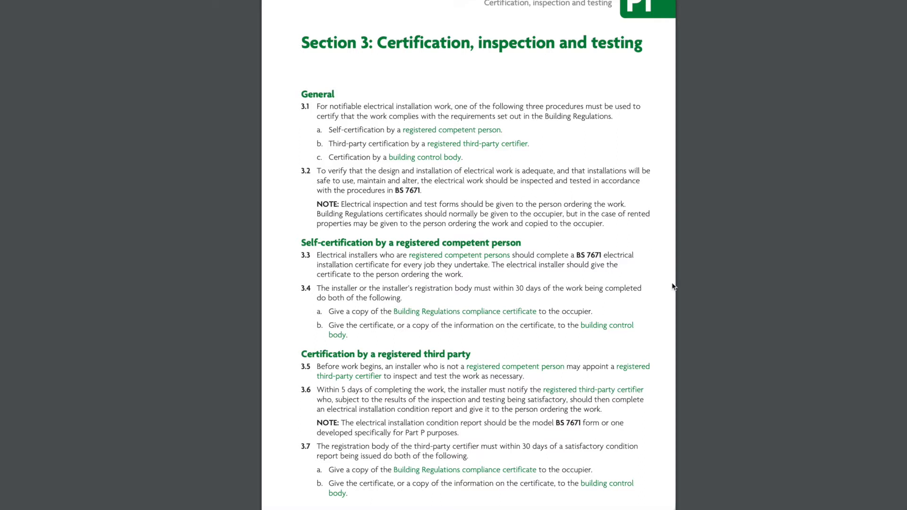
pyautogui.moveTo(667, 301)
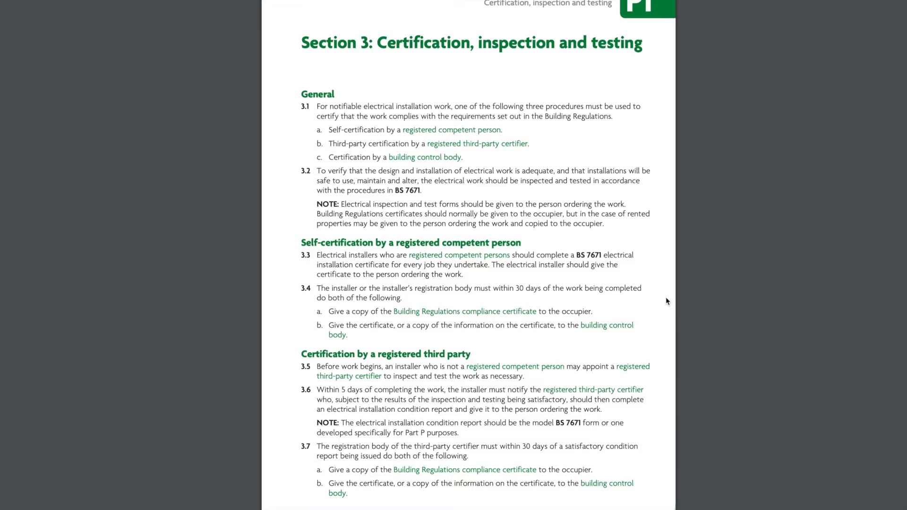
pyautogui.scroll(-3)
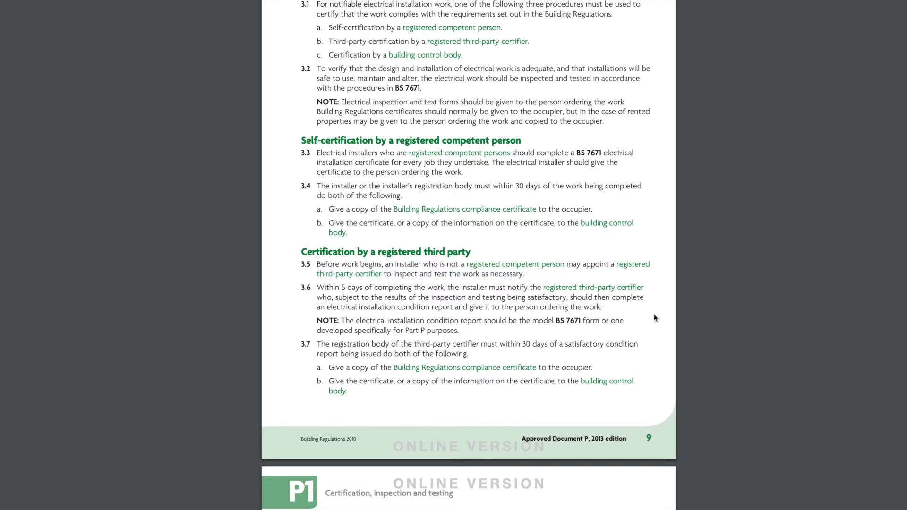
pyautogui.scroll(-3)
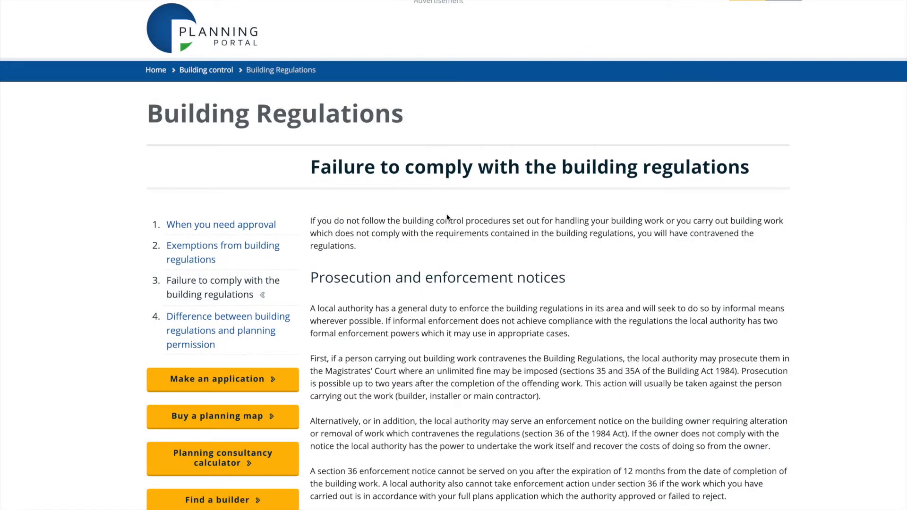
pyautogui.scroll(-3)
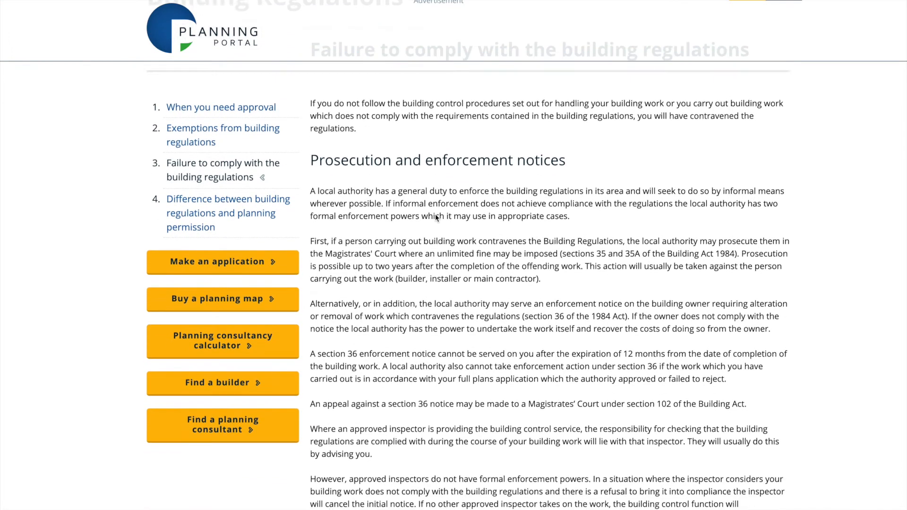
pyautogui.scroll(-3)
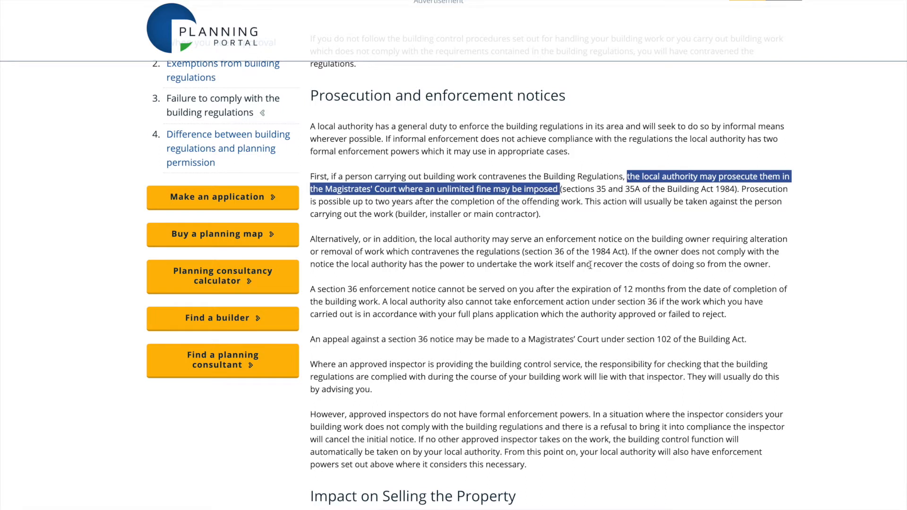
pyautogui.moveTo(743, 190)
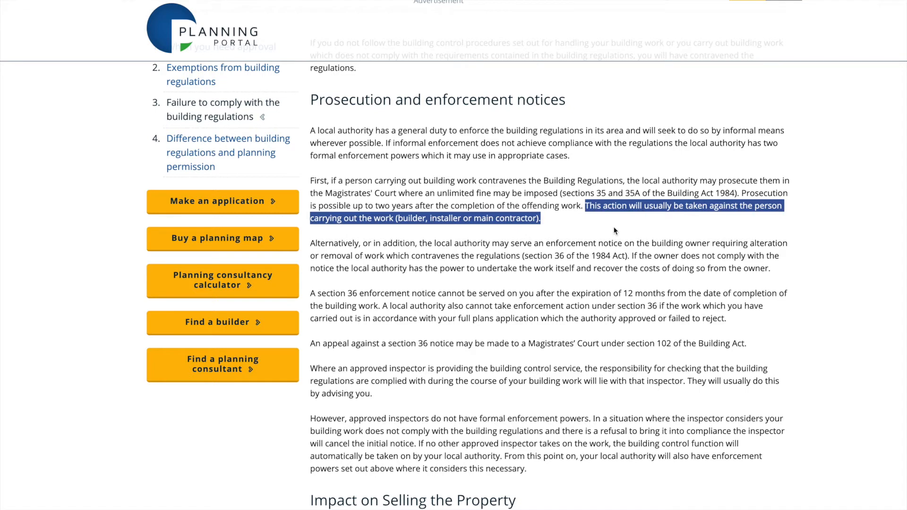
pyautogui.moveTo(715, 246)
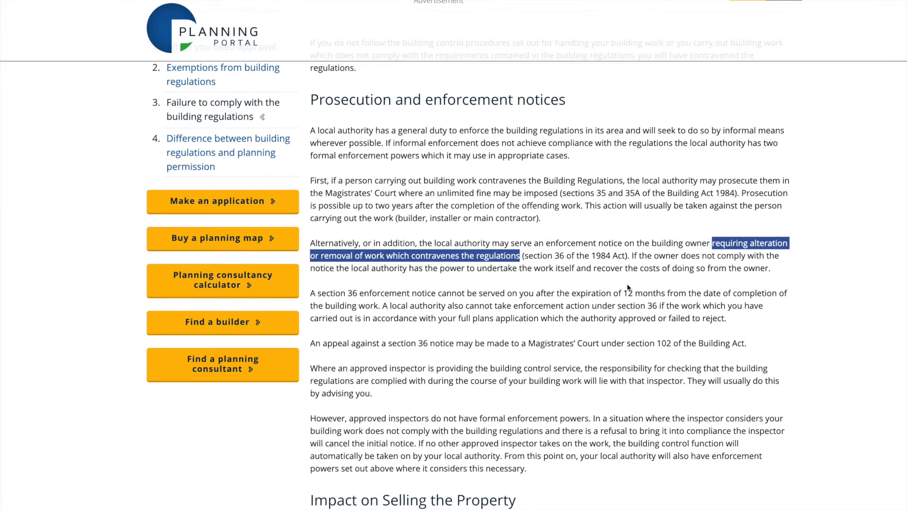
pyautogui.moveTo(633, 257)
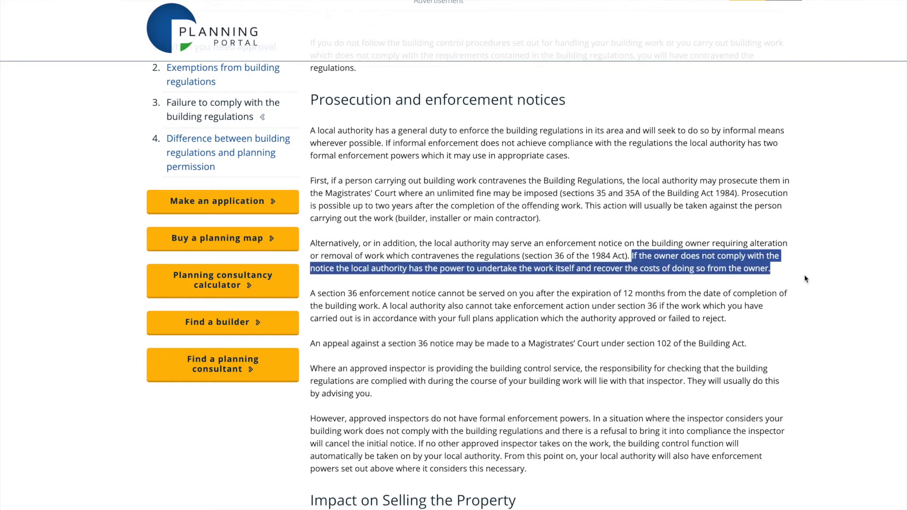
pyautogui.moveTo(823, 294)
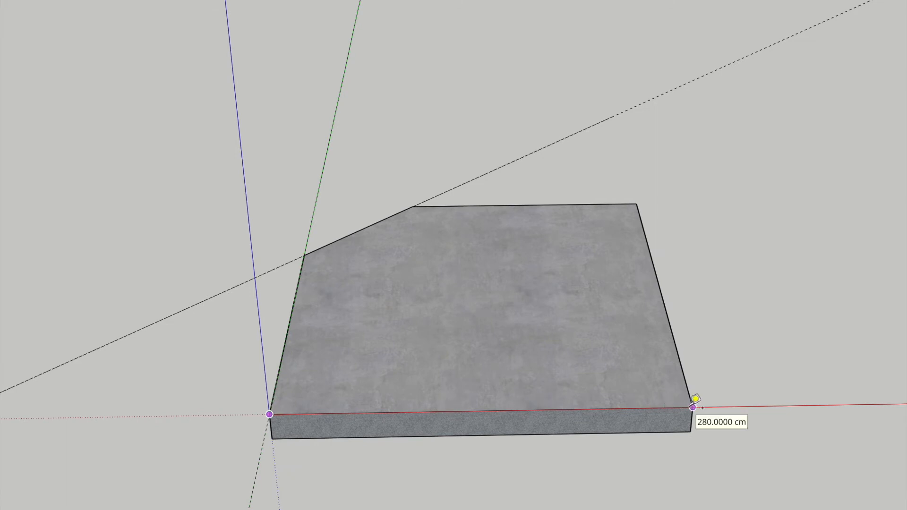
pyautogui.moveTo(640, 204)
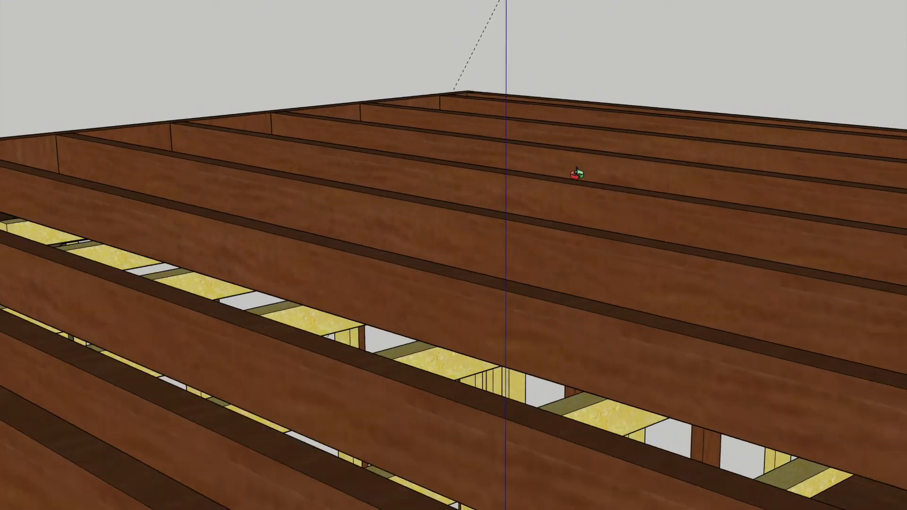
pyautogui.scroll(-3)
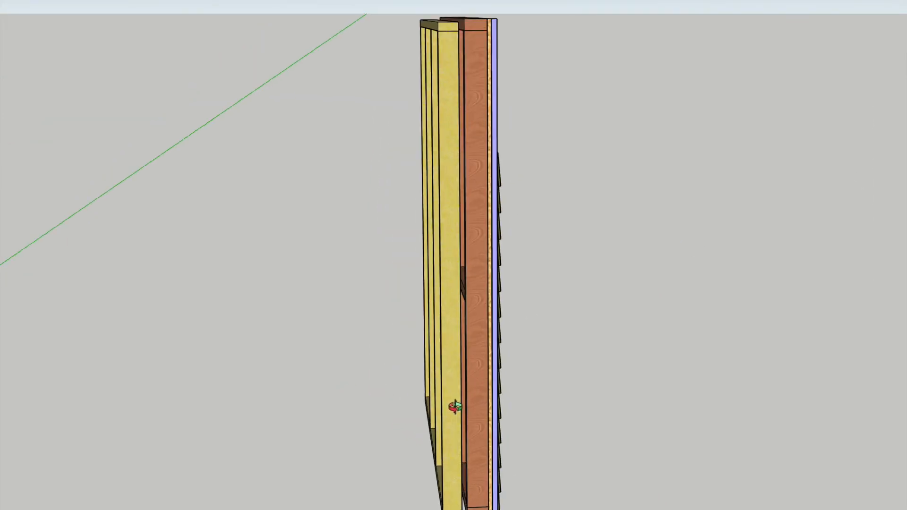
pyautogui.scroll(3)
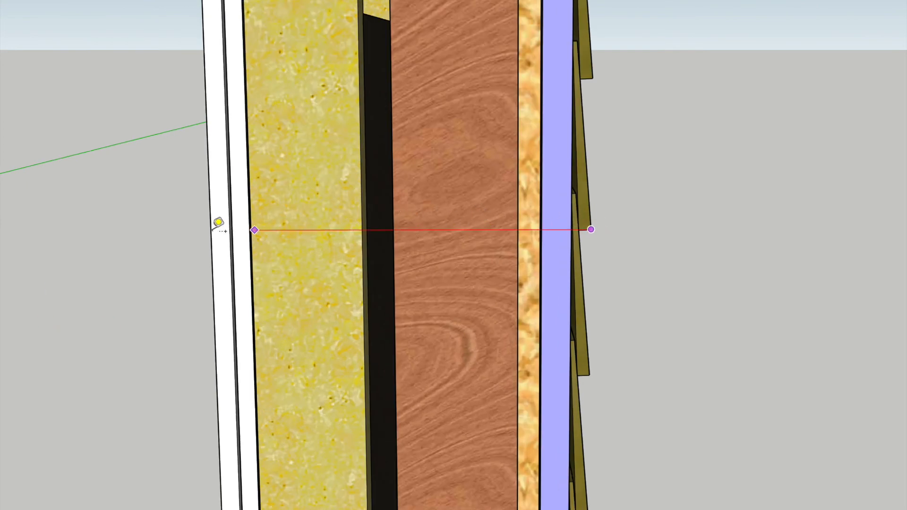
pyautogui.moveTo(215, 229)
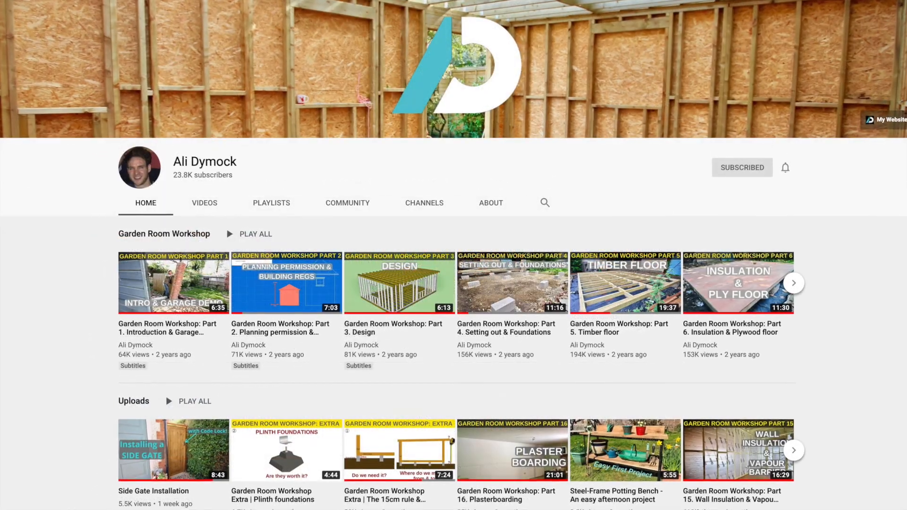
# Scroll the Ali Dymock channel page around the Garden Room Workshop playlist
pyautogui.scroll(3)
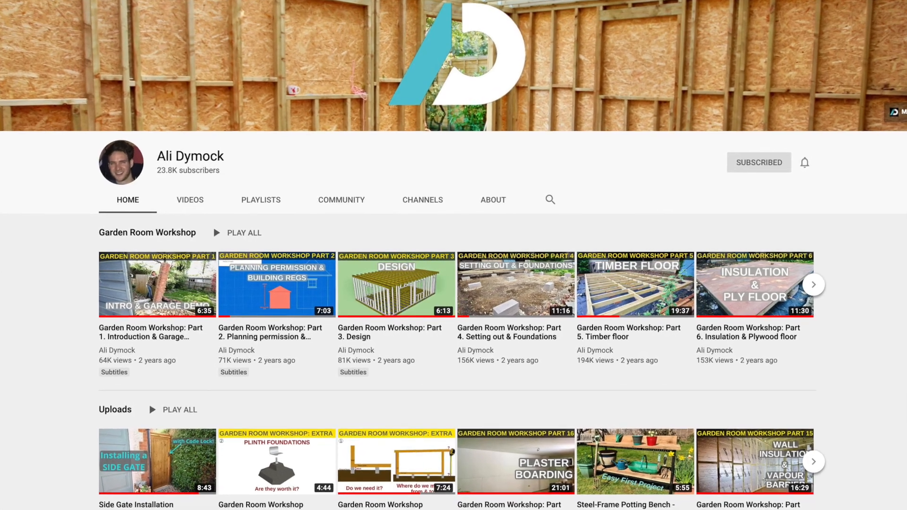
pyautogui.scroll(-3)
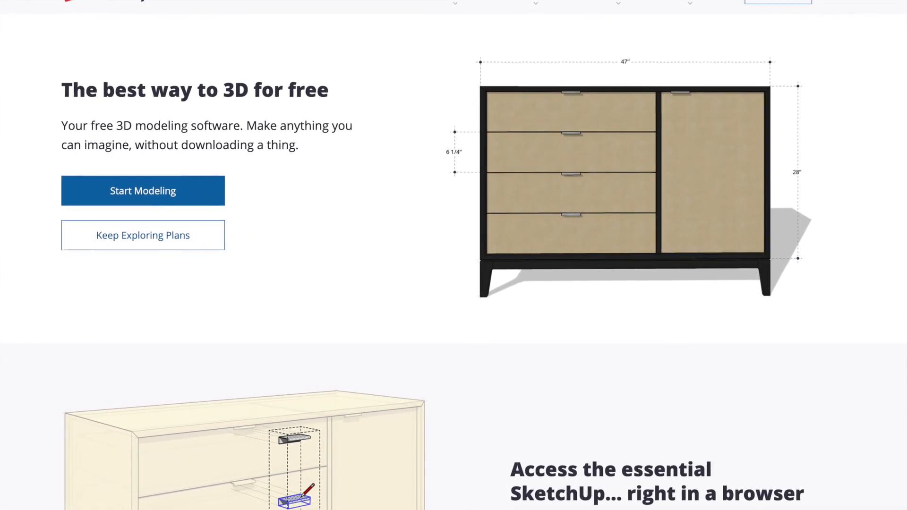
# Start modelling from the SketchUp free plan page, ending on the finished clad garden room
pyautogui.click(143, 191)
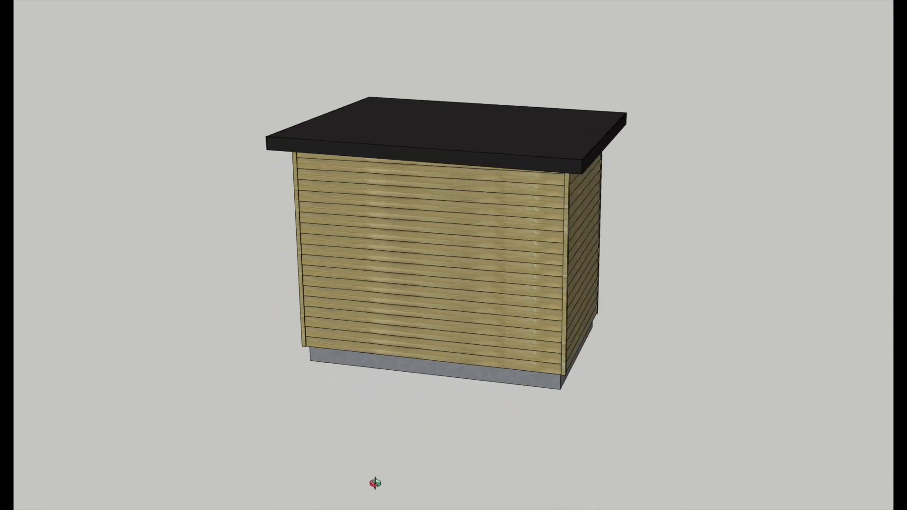